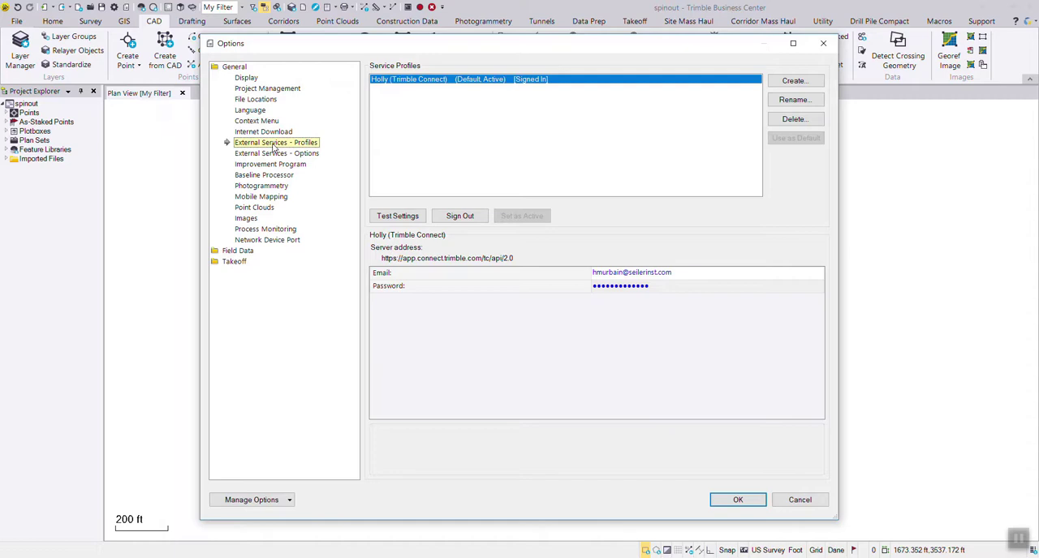
mouse_move(740, 463)
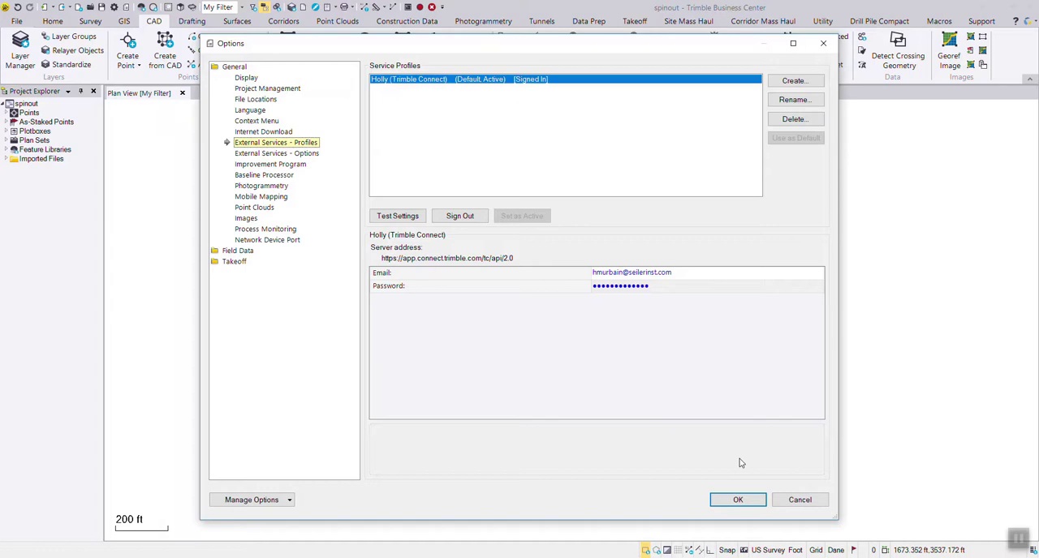
Step: Confirm the Options dialog with the Trimble Connect profile signed in
left_click(737, 500)
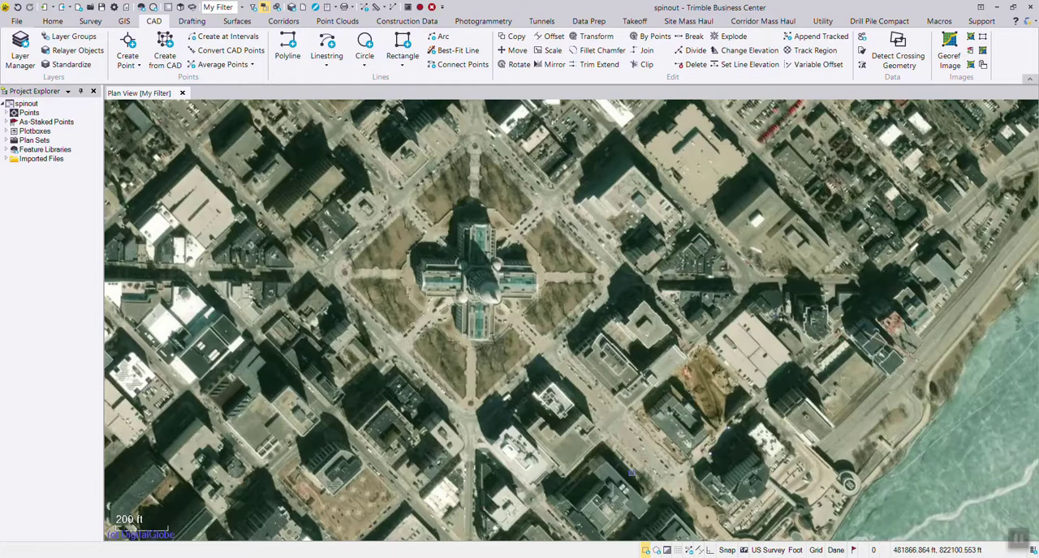
Step: Select the spinout project in Project Explorer to show its plan view contents
left_click(26, 104)
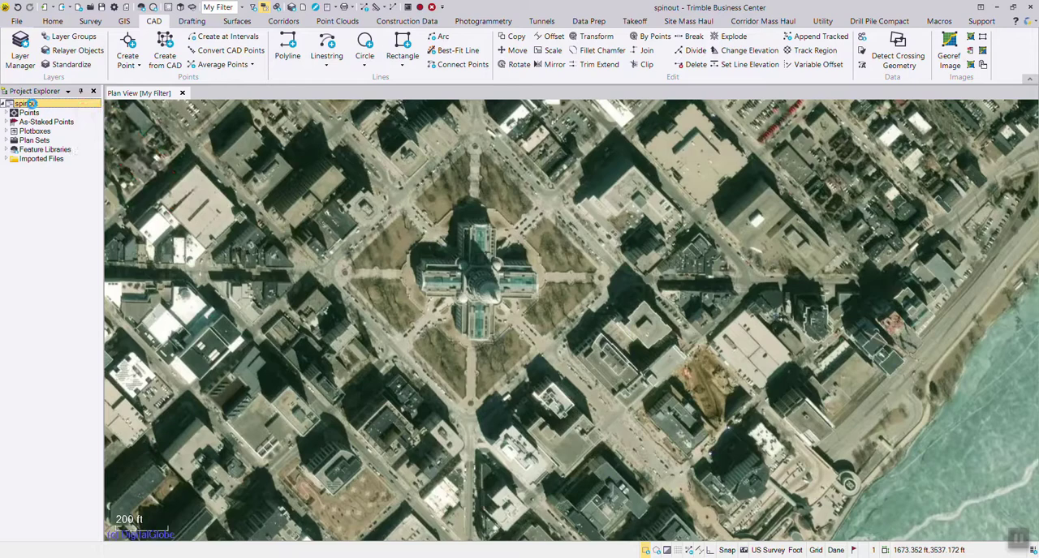
right_click(25, 104)
type("map background videp")
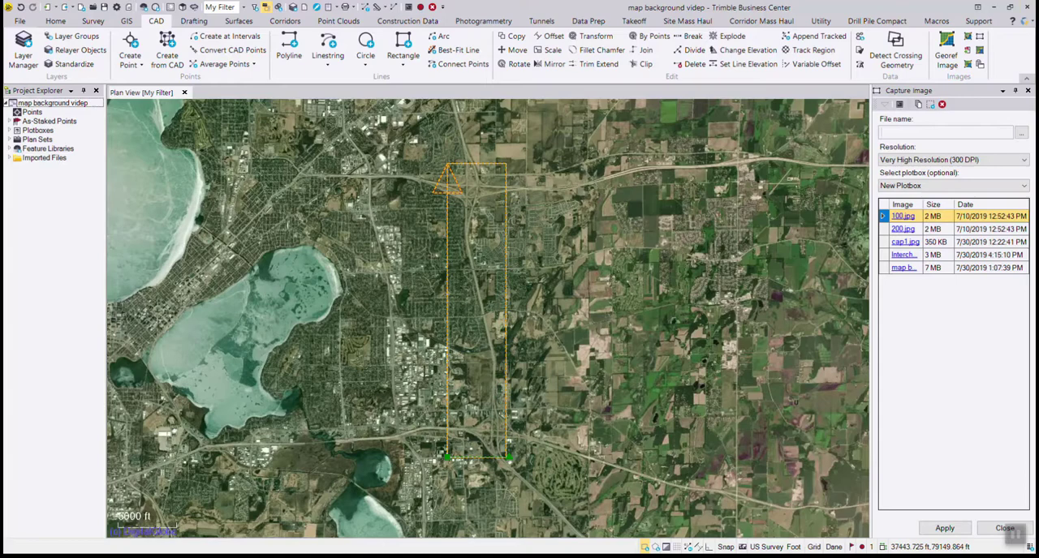
Step: Name the capture Interstate at Very High Resolution (300 DPI), pick the highway plotbox and apply
type("Interstate")
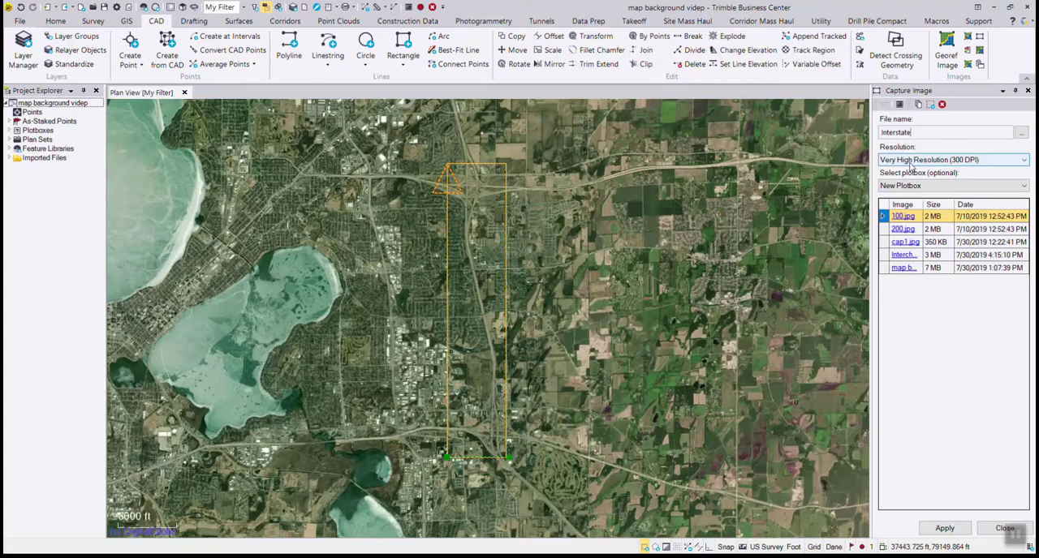
left_click(950, 185)
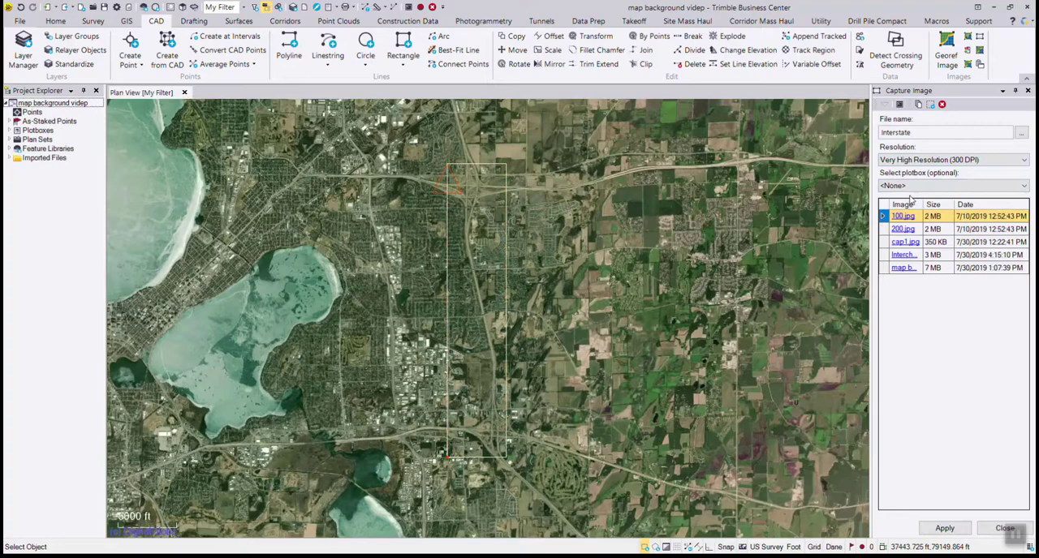
left_click(950, 185)
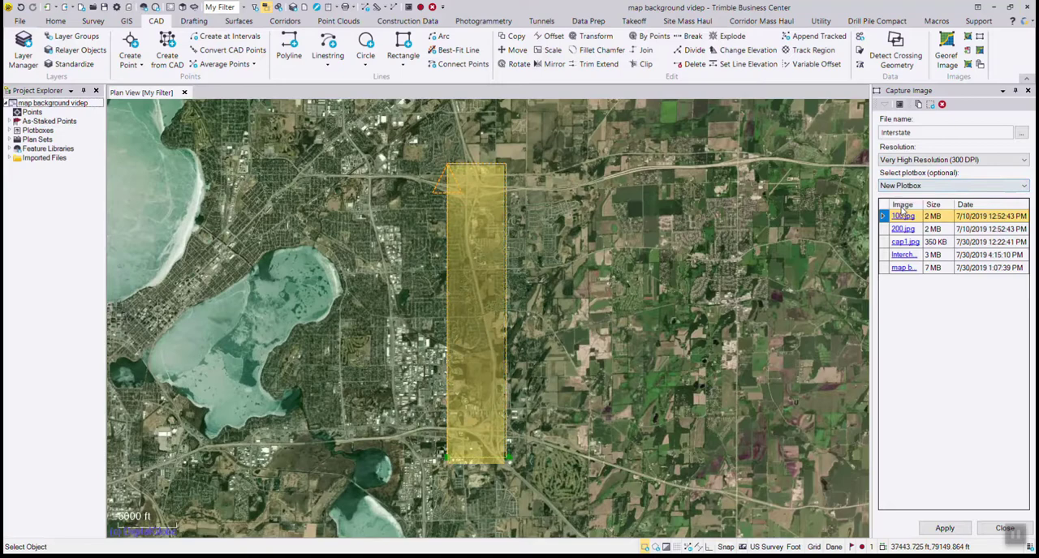
left_click(945, 527)
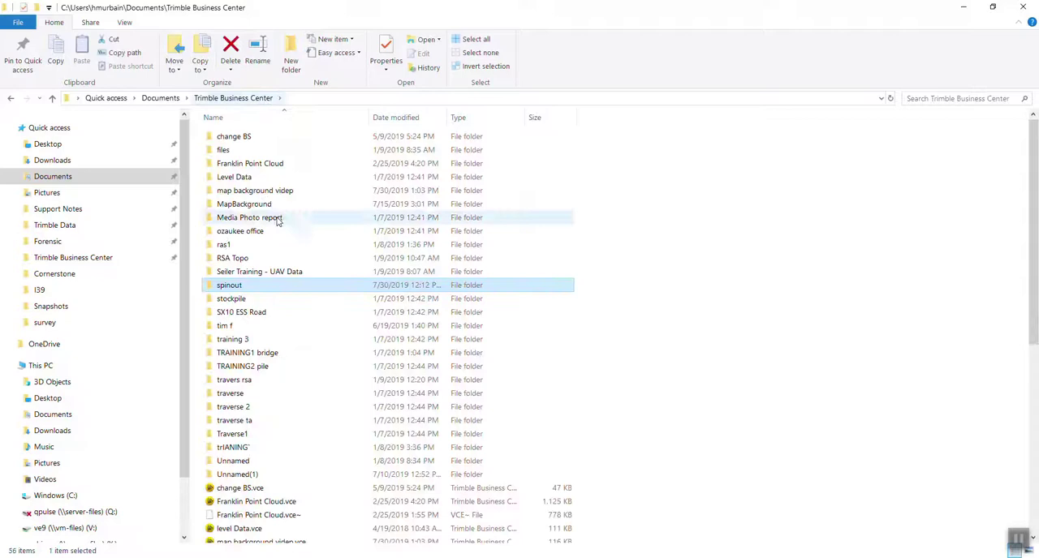
Step: Browse the map background videp Snapshots folder, previewing the image and selecting its XML file
double_click(255, 190)
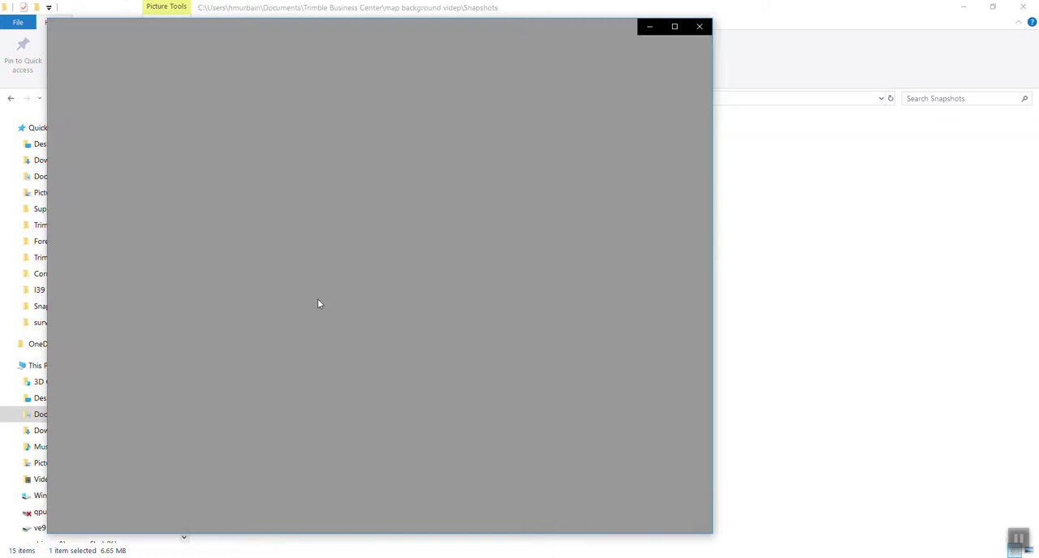
left_click(698, 26)
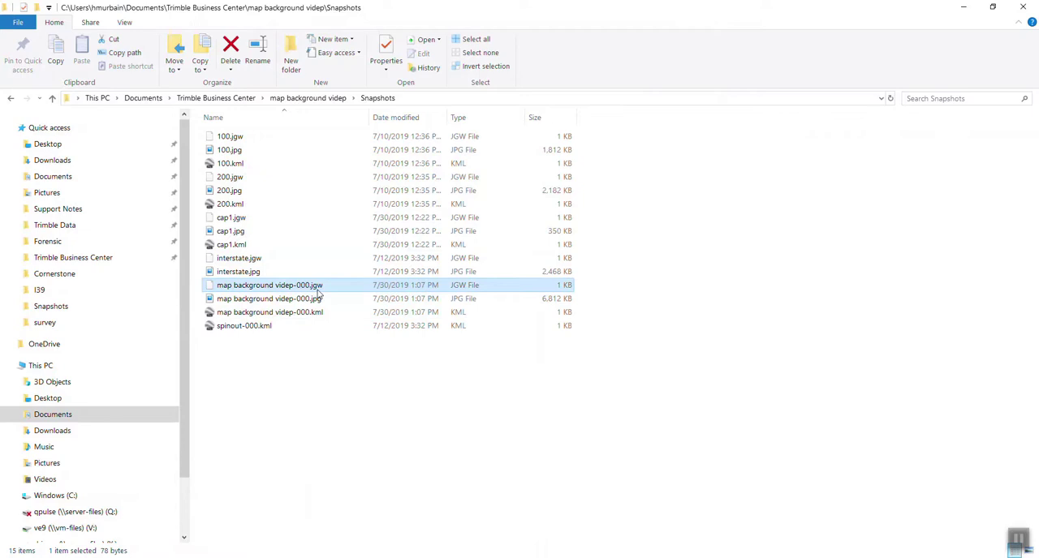
mouse_move(323, 312)
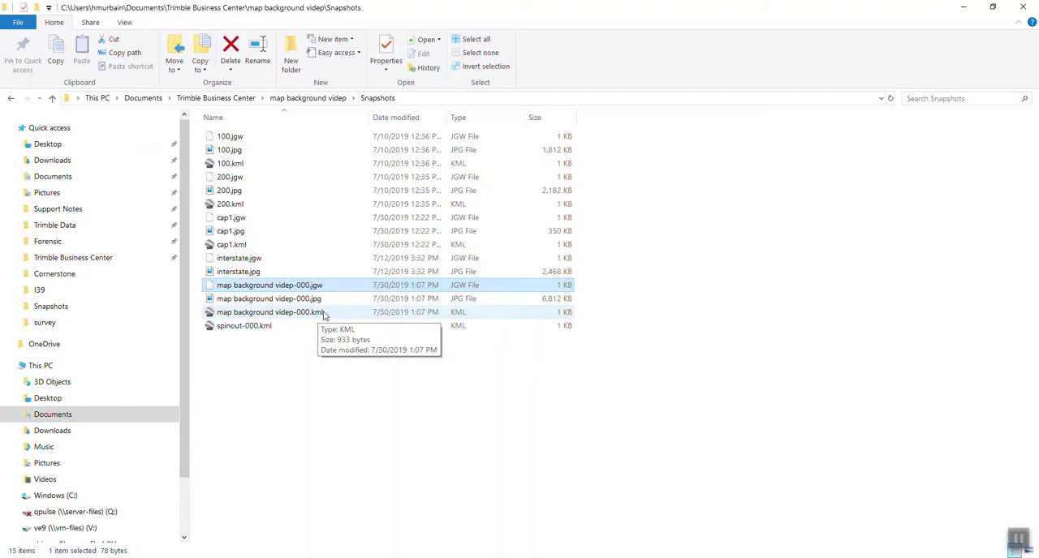
left_click(270, 299)
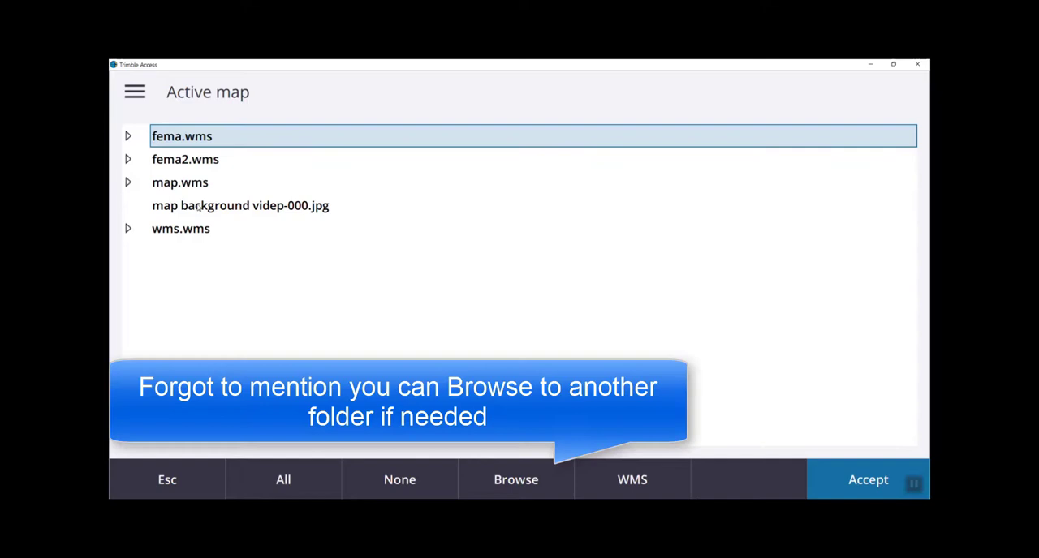
Step: Choose map background videp-000.jpg from the active map list
left_click(866, 480)
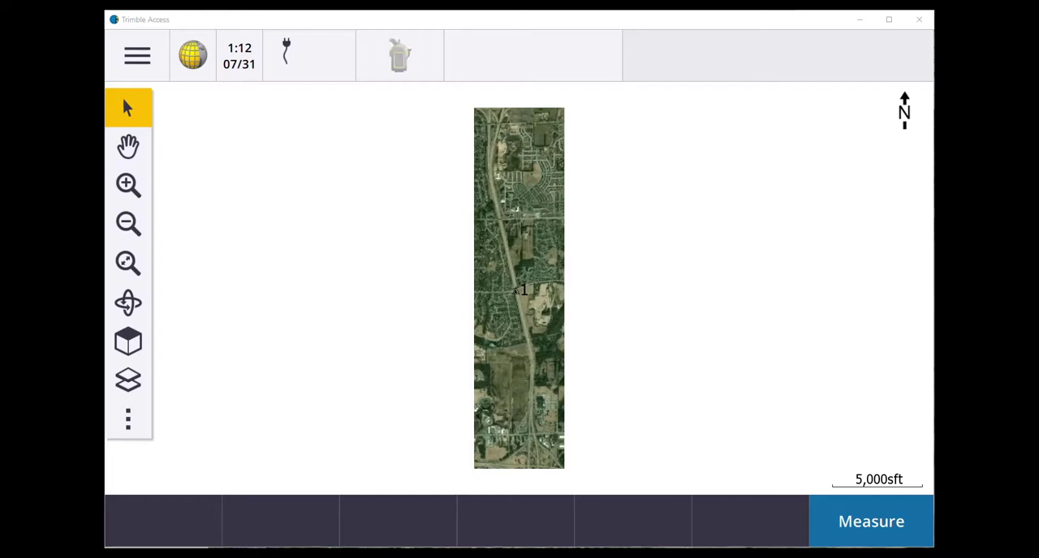
Step: Zoom in on the highway interchange, then ready the map for 3D orbiting
left_click(126, 185)
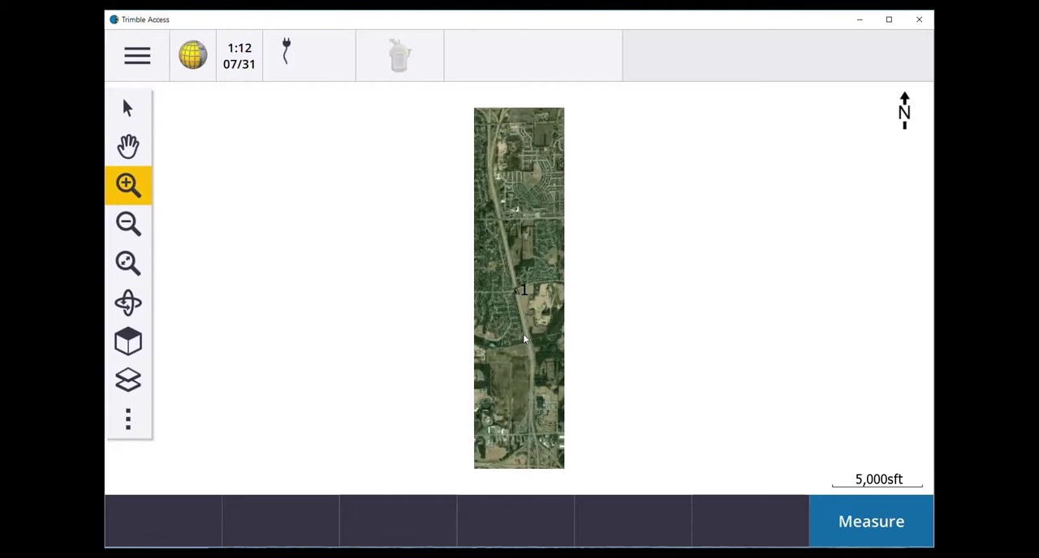
left_click(523, 289)
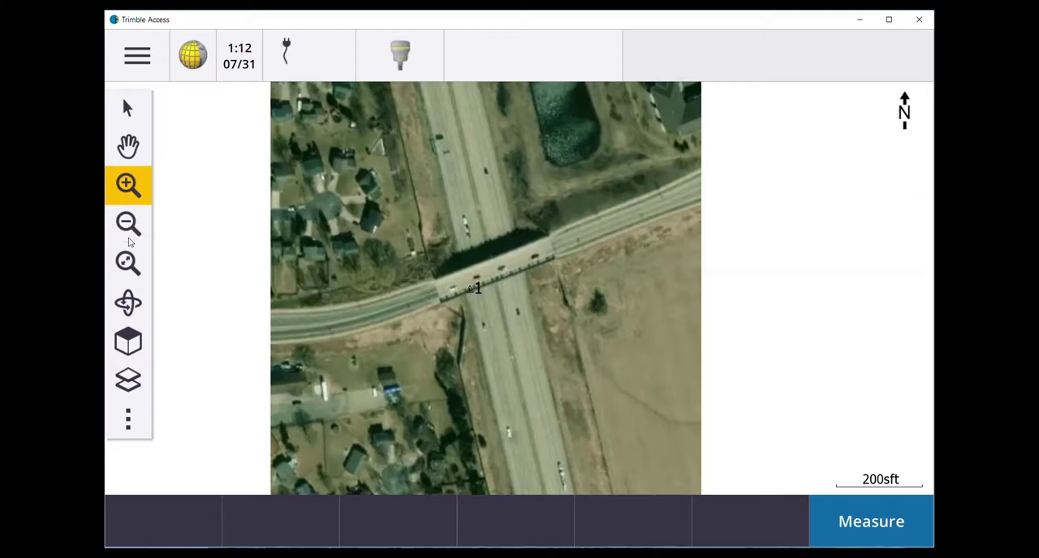
left_click(127, 302)
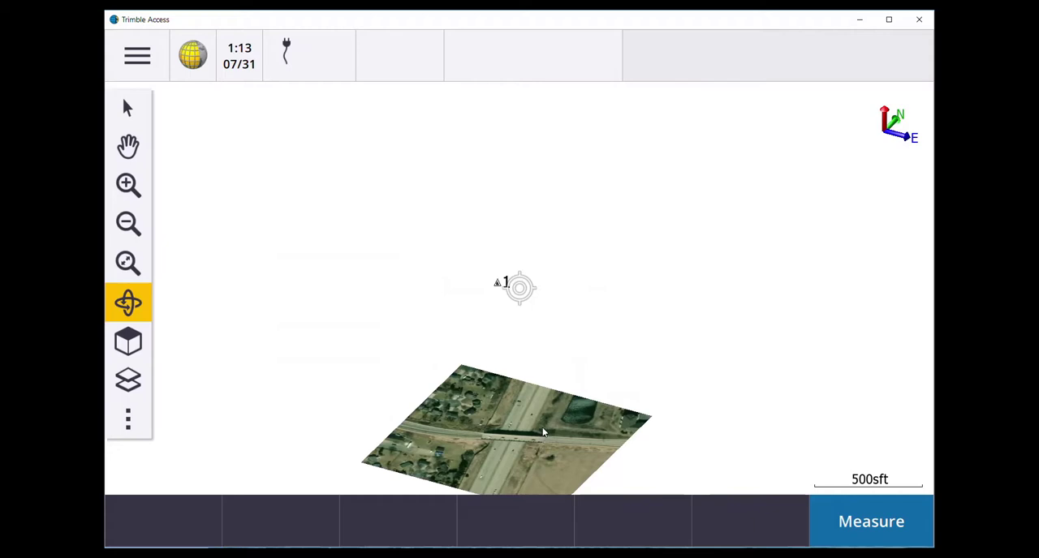
mouse_move(182, 367)
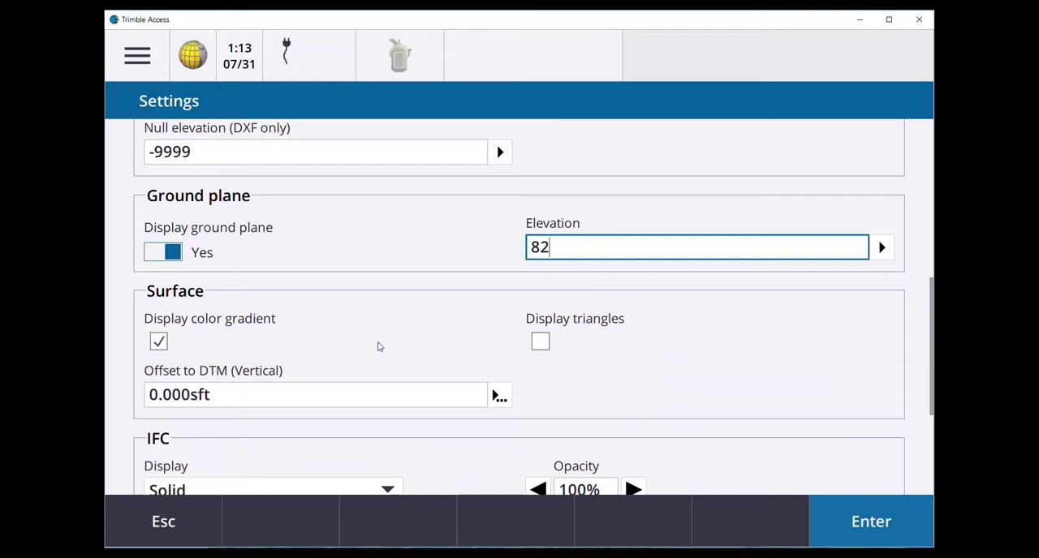
Step: Apply ground plane elevation 82 and return to the job menu
left_click(871, 521)
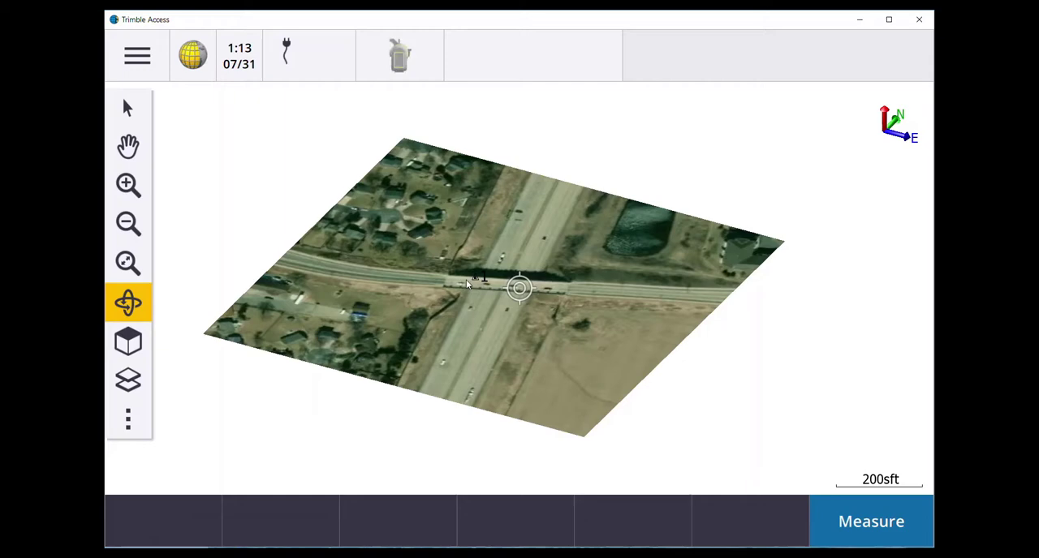
left_click(137, 56)
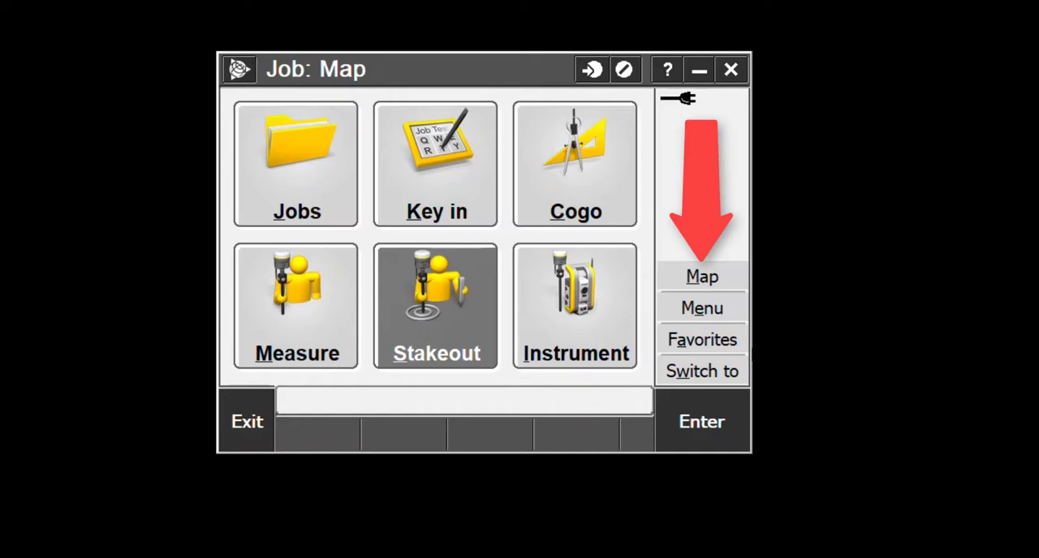
Step: Tick Interchange.jpg in the older Active map list and accept it
left_click(702, 276)
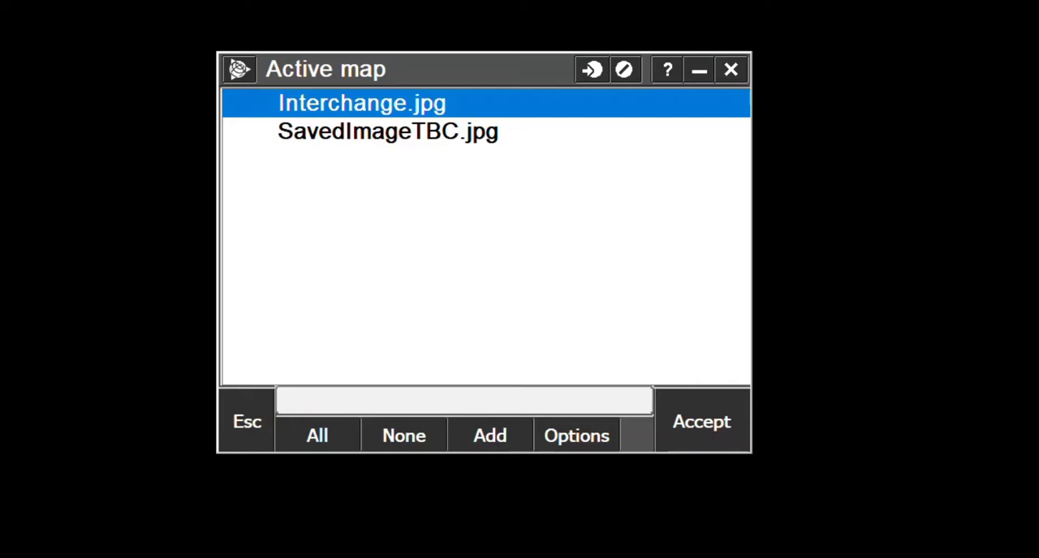
left_click(362, 104)
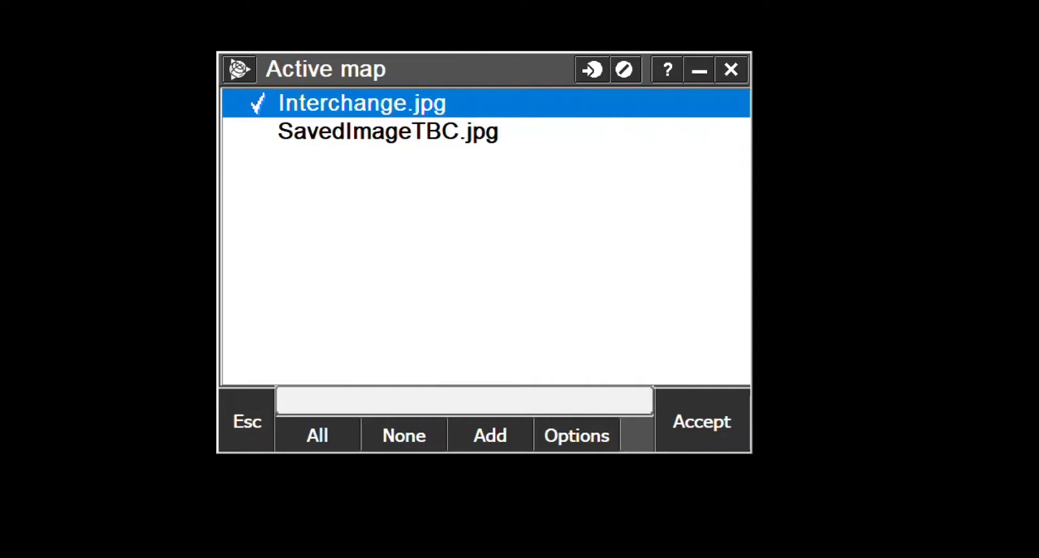
left_click(701, 422)
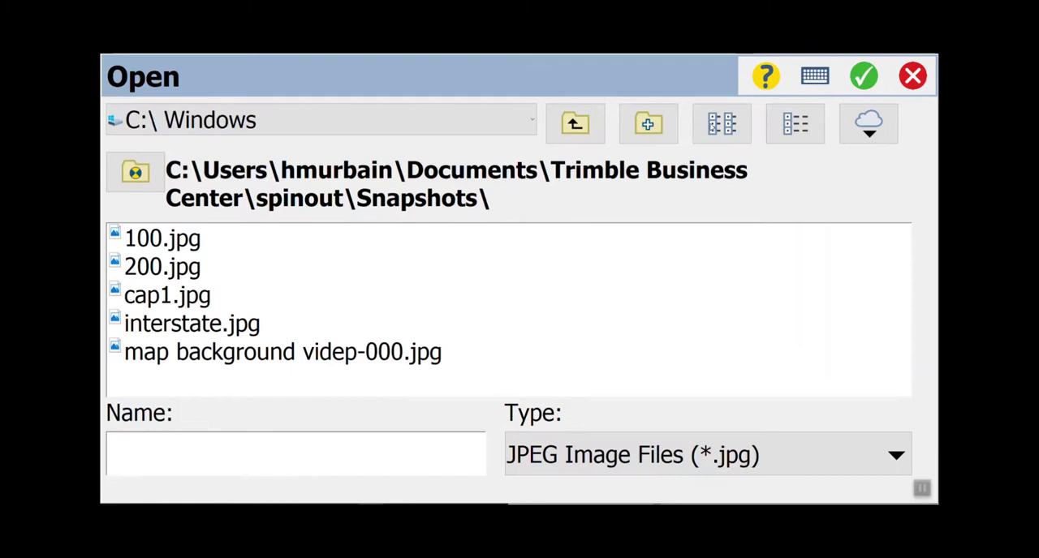
Step: Select map background videp-000.jpg, open it and accept it as the Survey Pro basemap
left_click(282, 350)
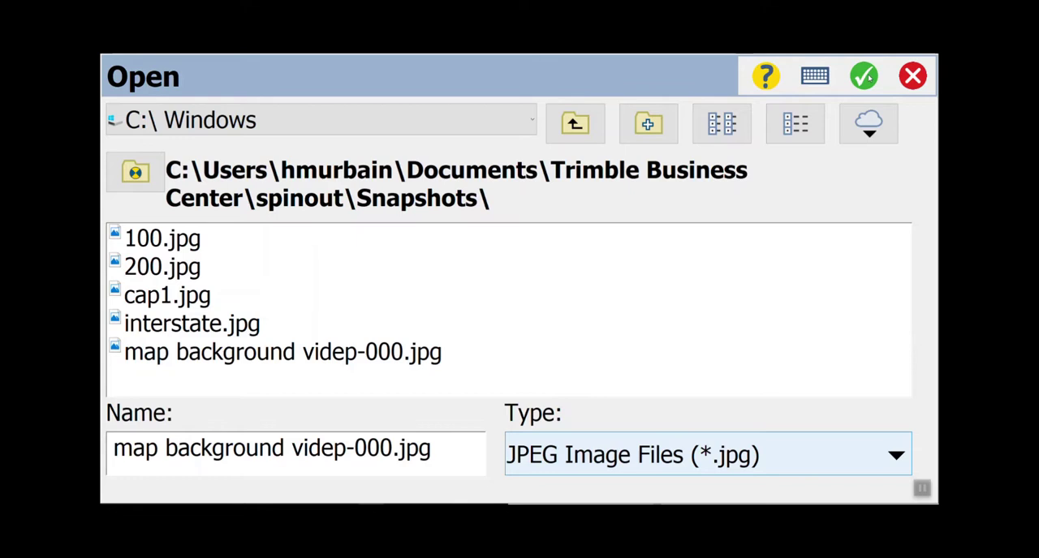
left_click(863, 75)
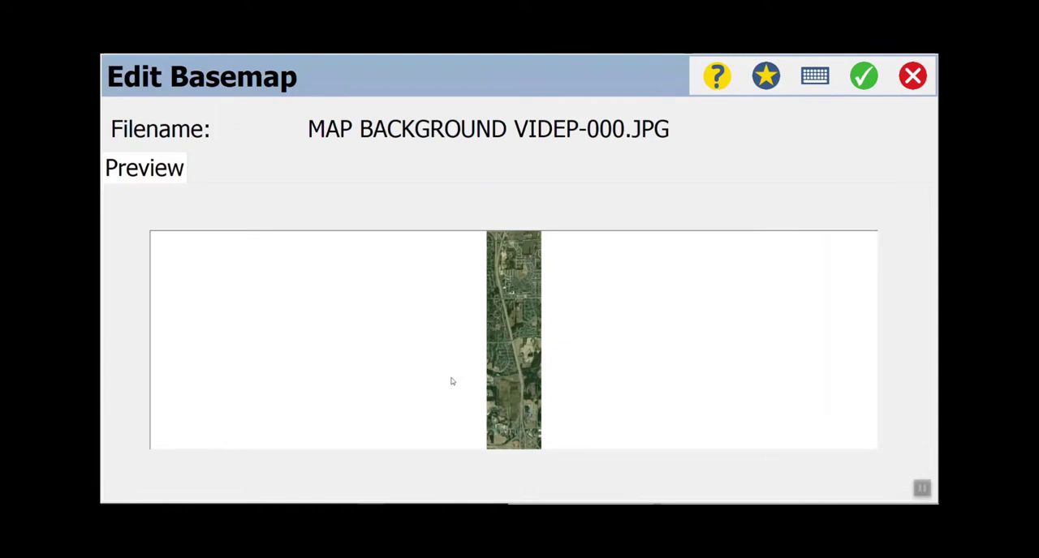
left_click(863, 74)
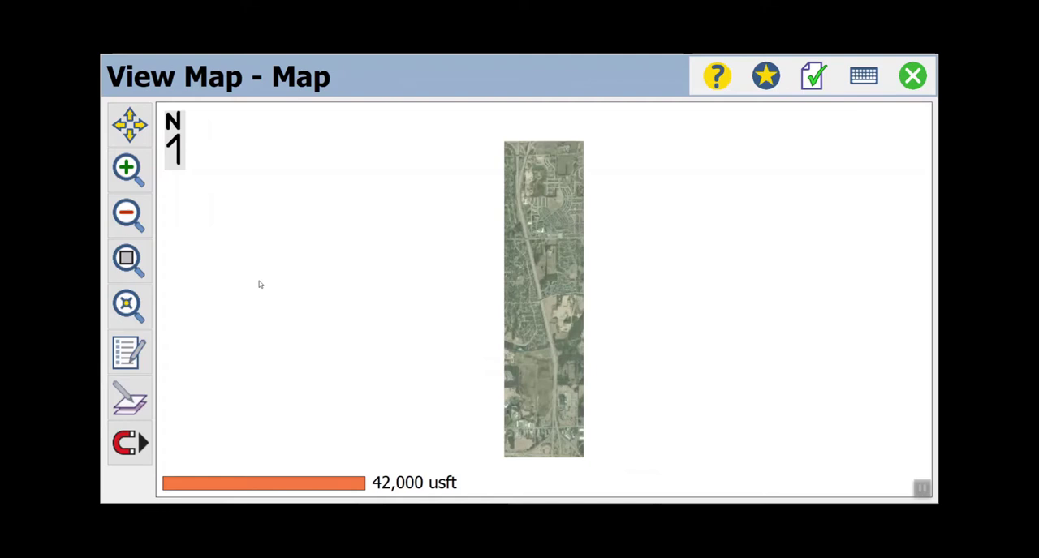